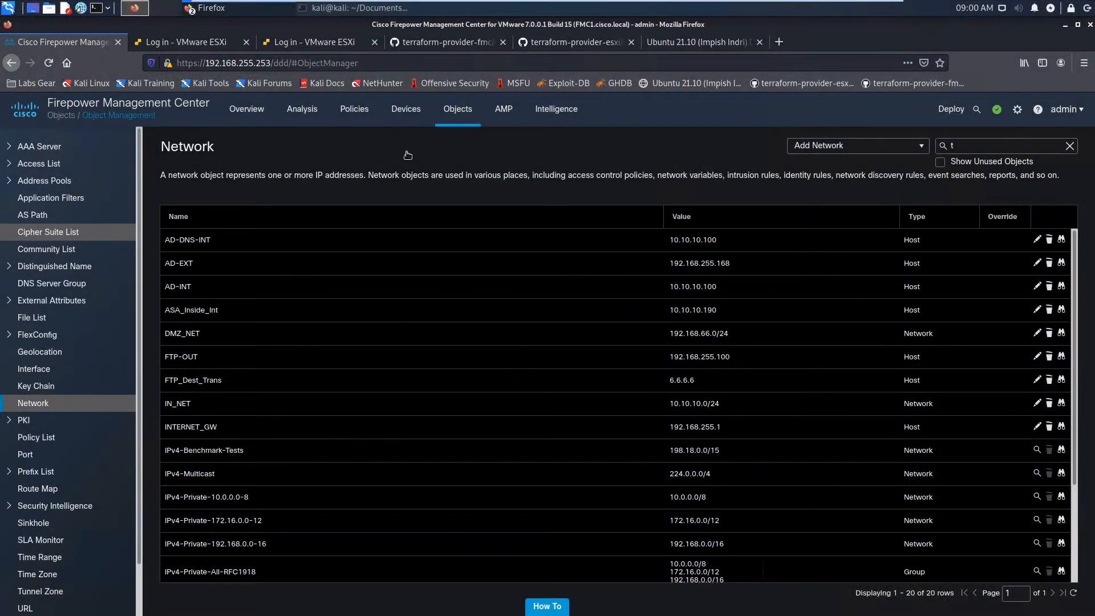
Review the fmc_network_group_objects example main.tf on GitHub, from the provider block to its outputs
click(447, 42)
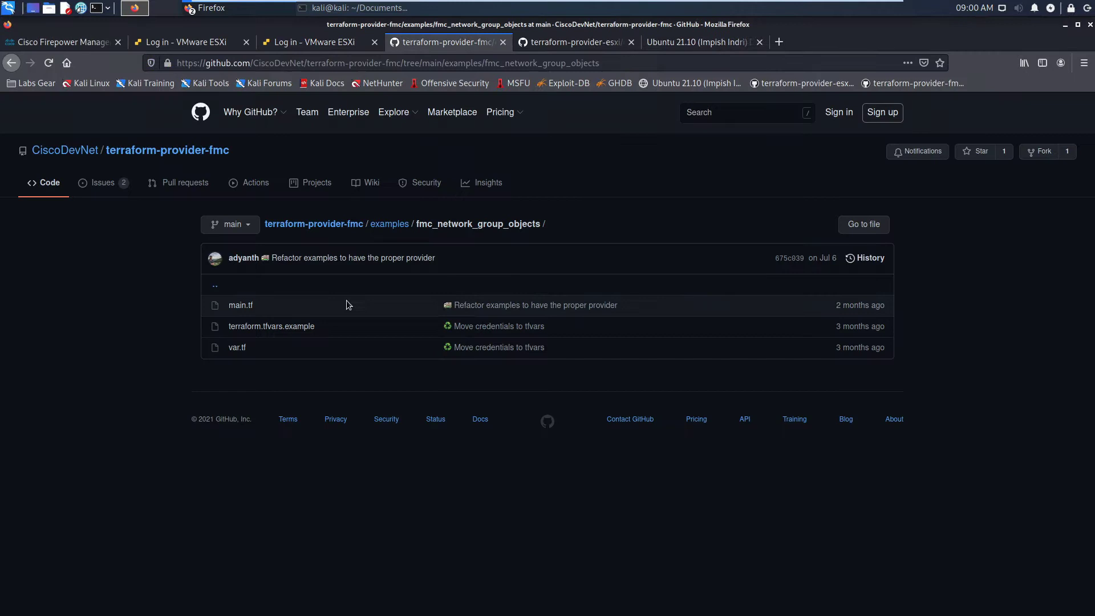
click(239, 306)
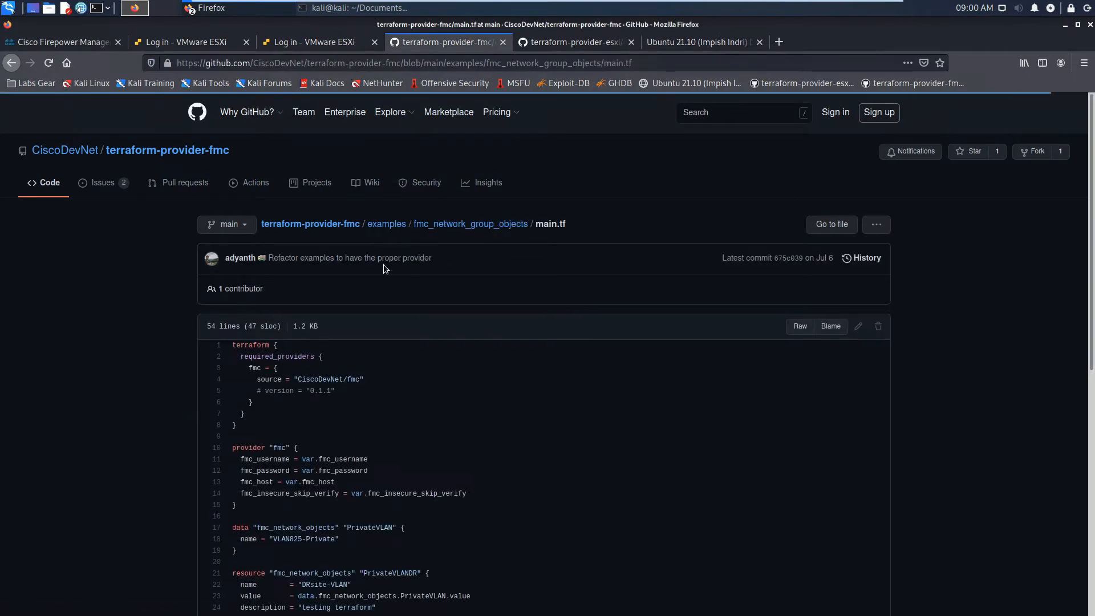
scroll(down, 3)
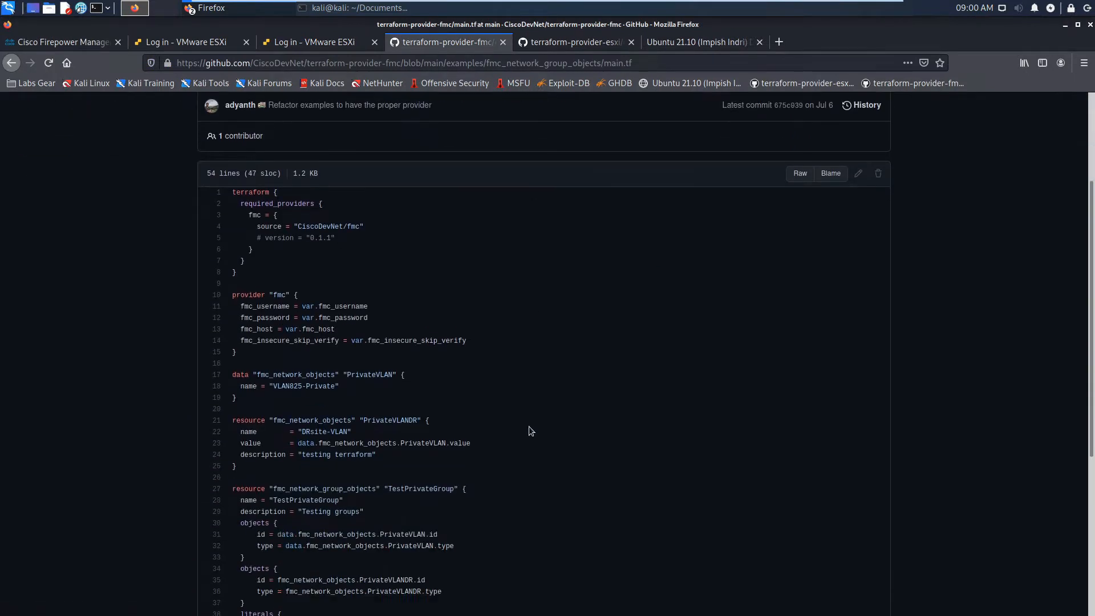
scroll(down, 3)
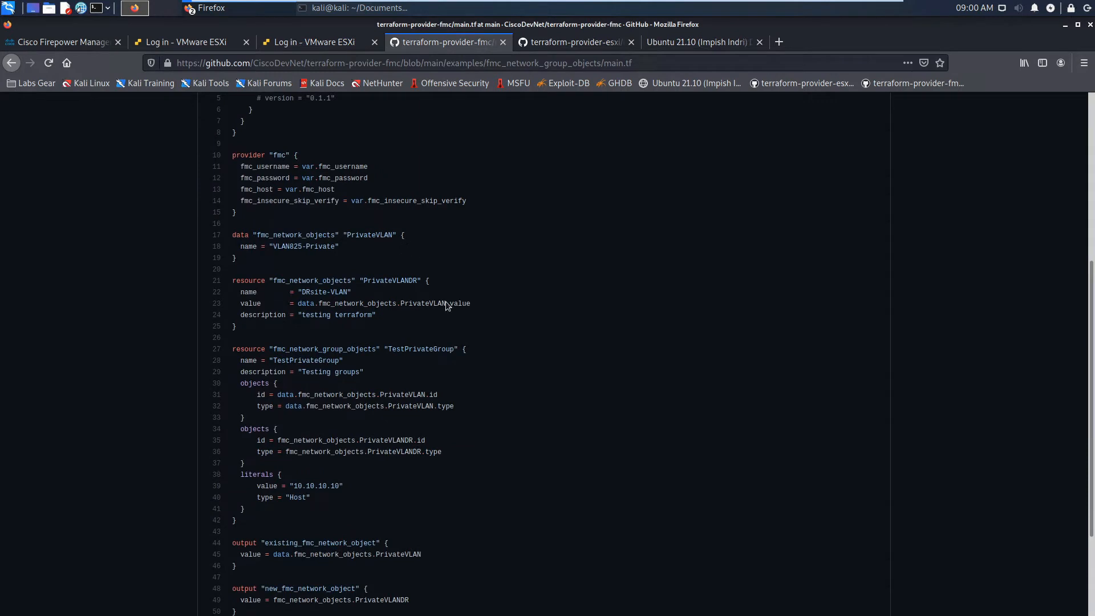
mouse_move(463, 337)
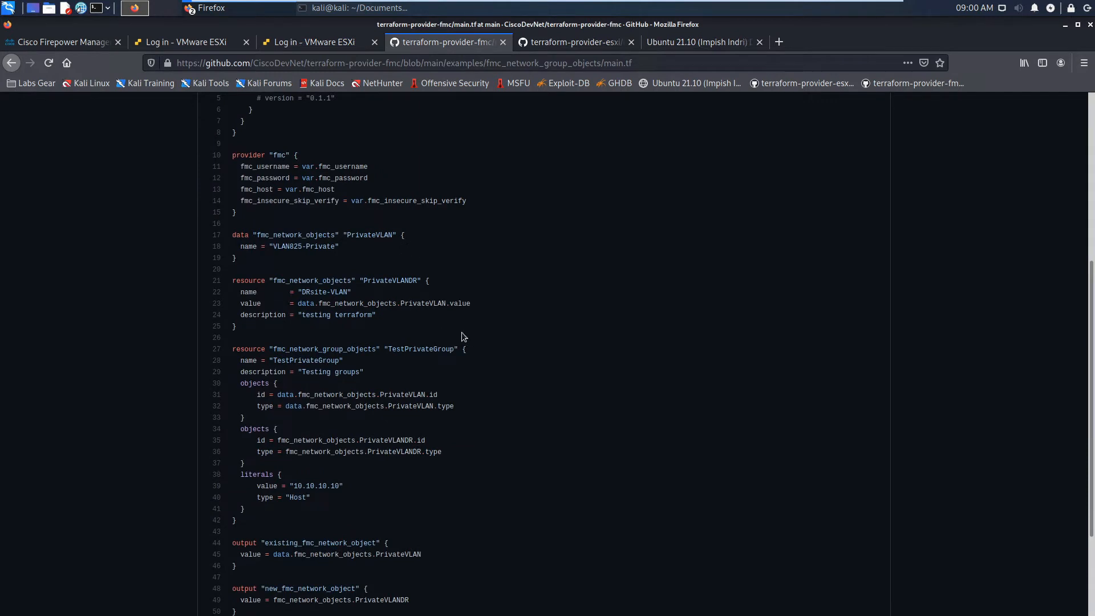
scroll(down, 3)
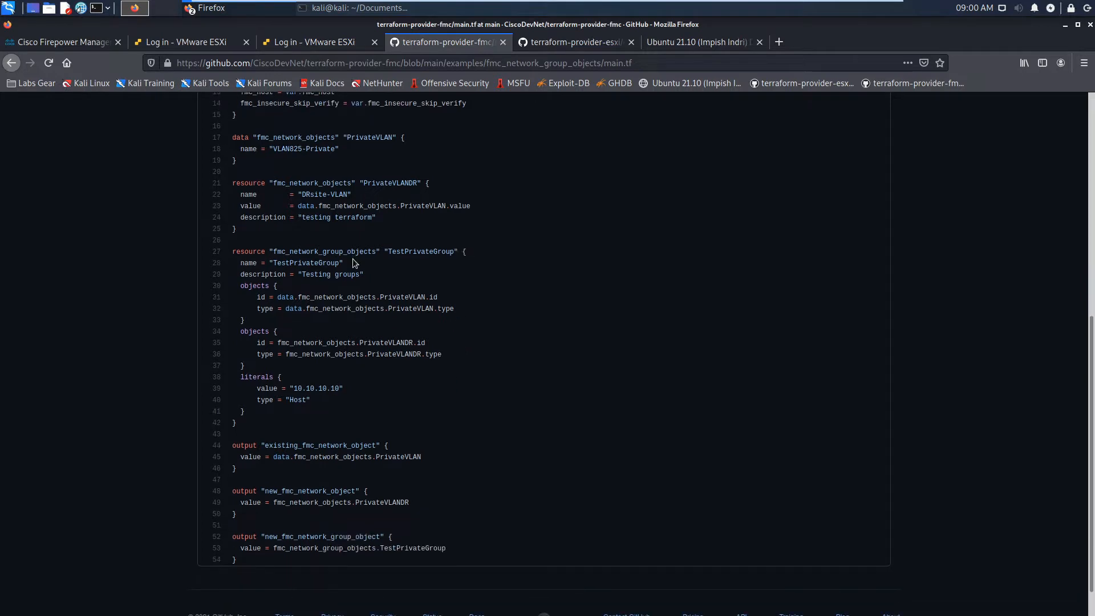
mouse_move(354, 404)
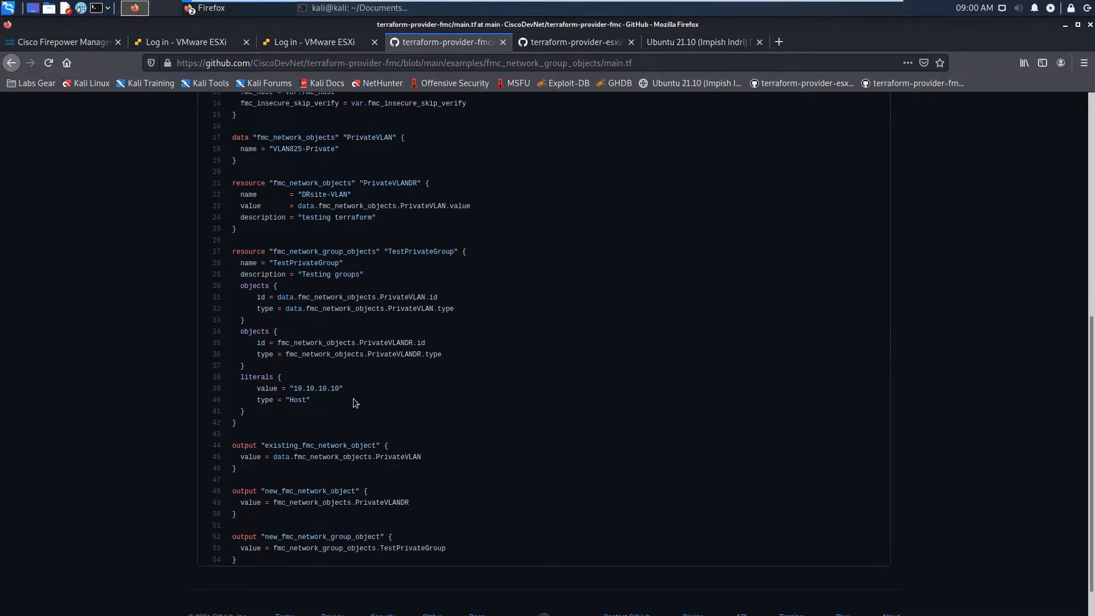
scroll(down, 3)
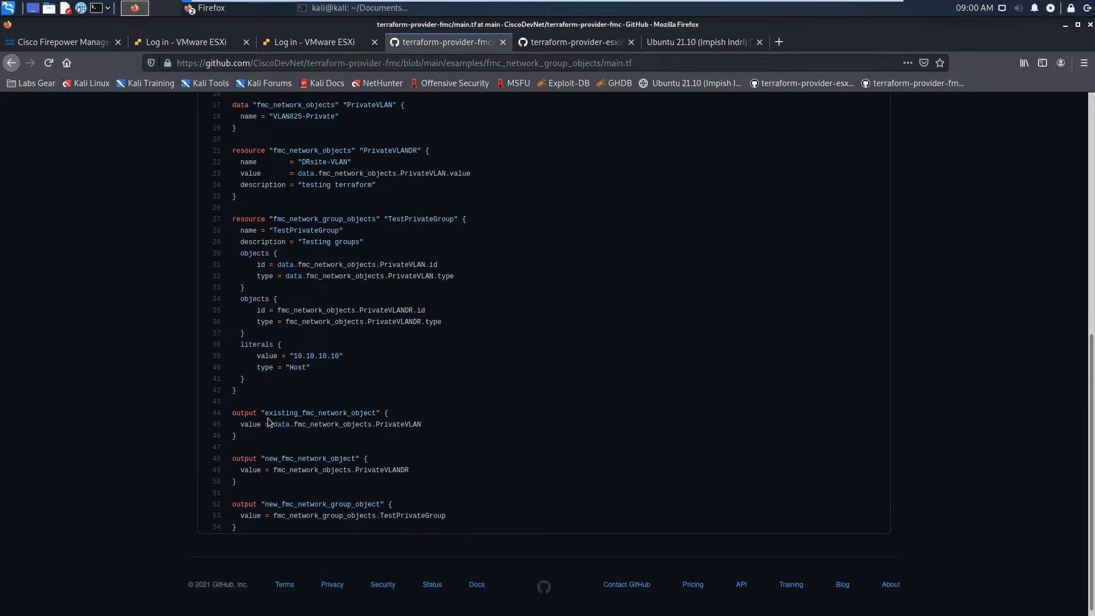
scroll(up, 3)
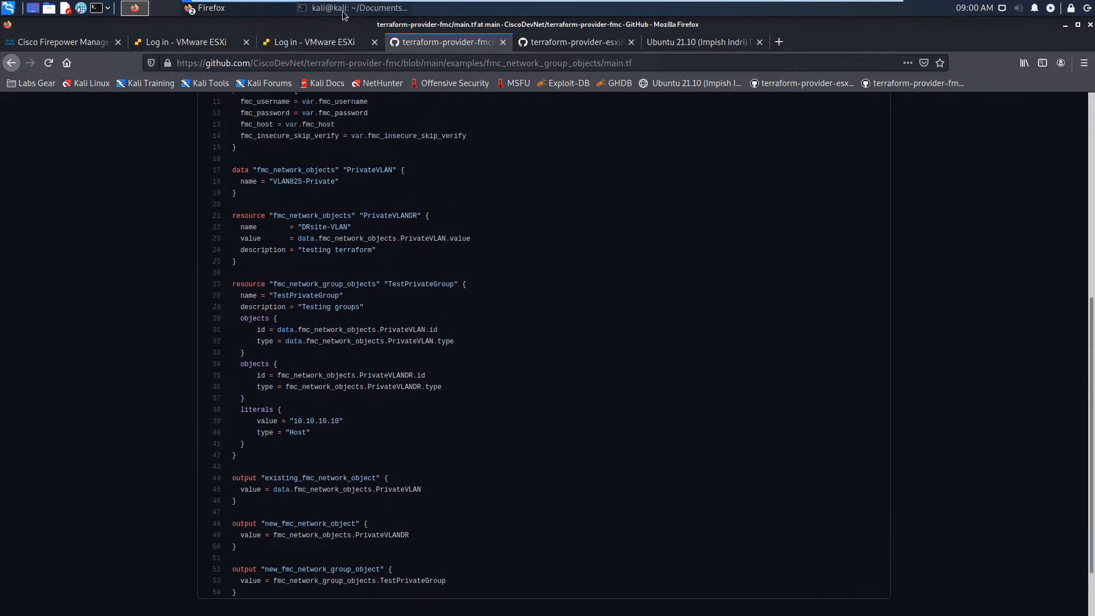
Print var.tf and terraform.tfvars with cat to show the variables and FMC connection values, then clear the screen
click(147, 8)
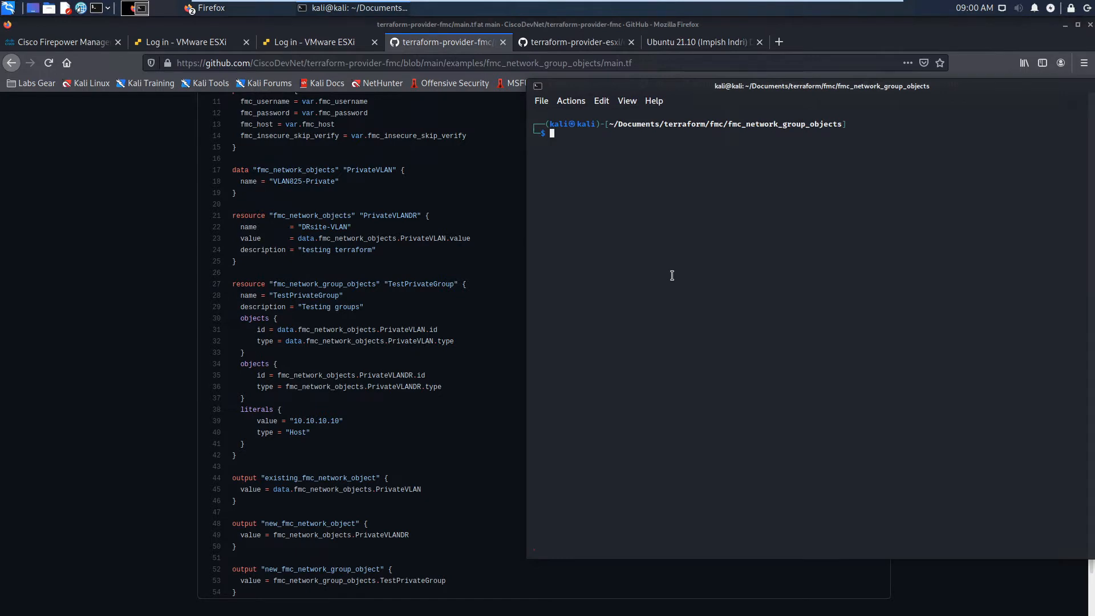
text(cat terraform.tfvars)
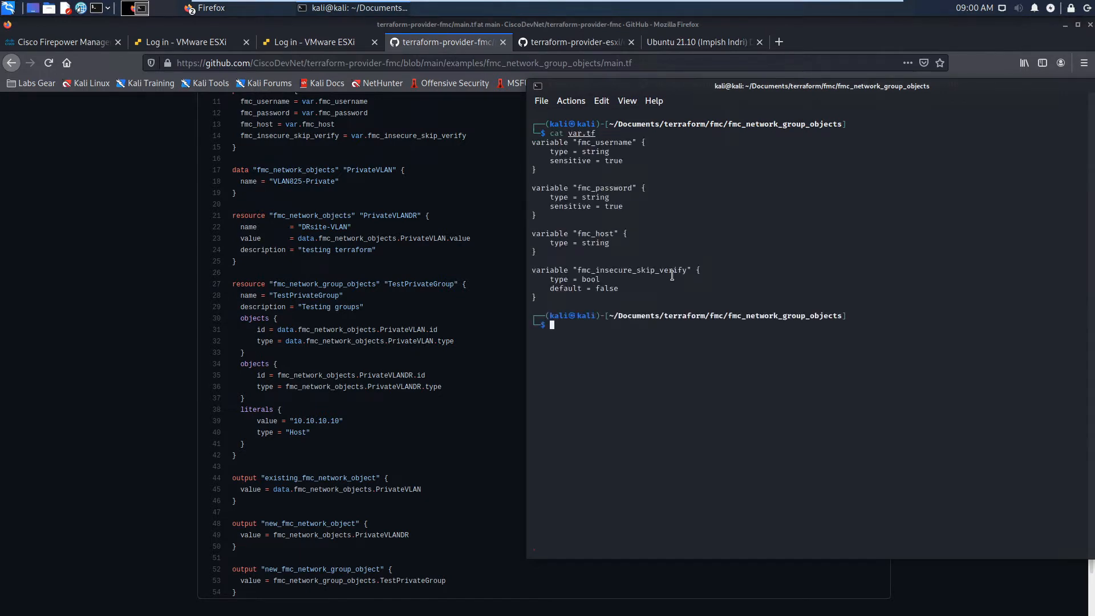
text(cat var.tf)
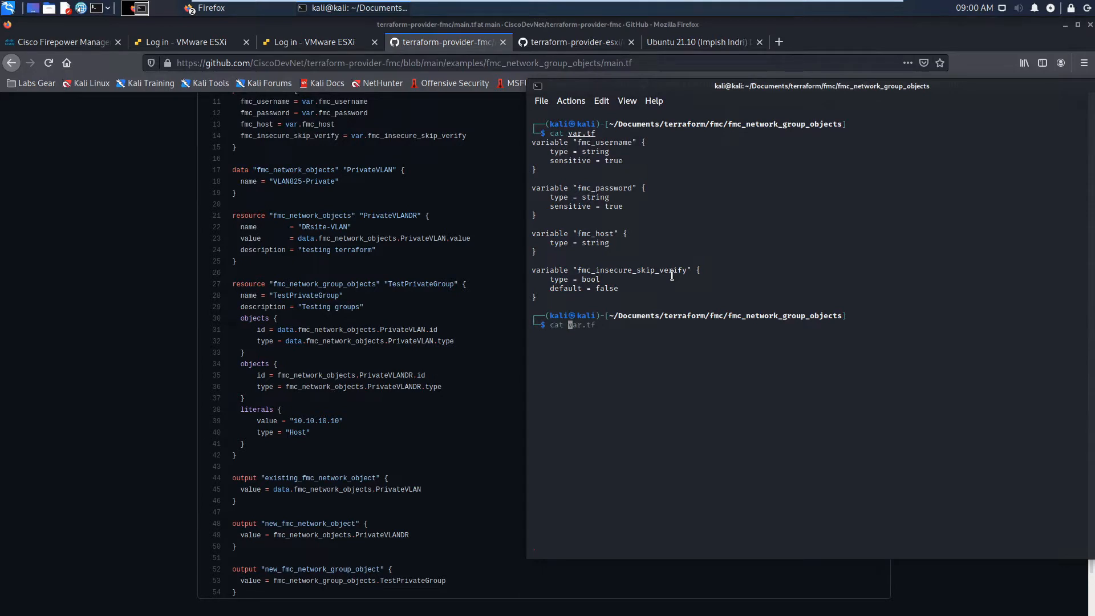
text(terraform.tfvars)
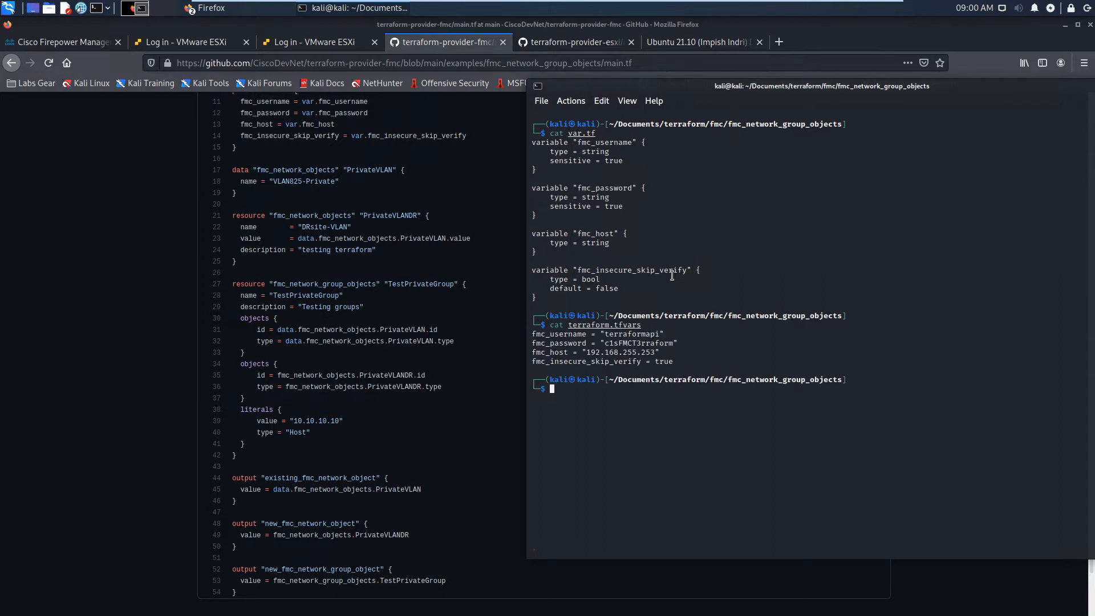
text(clear)
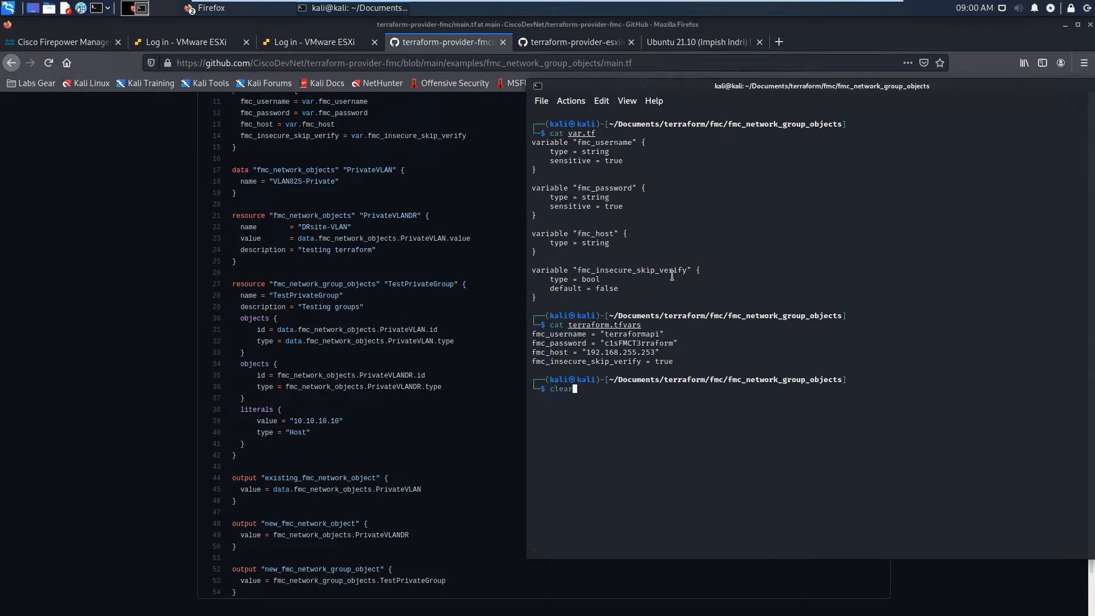
key(Return)
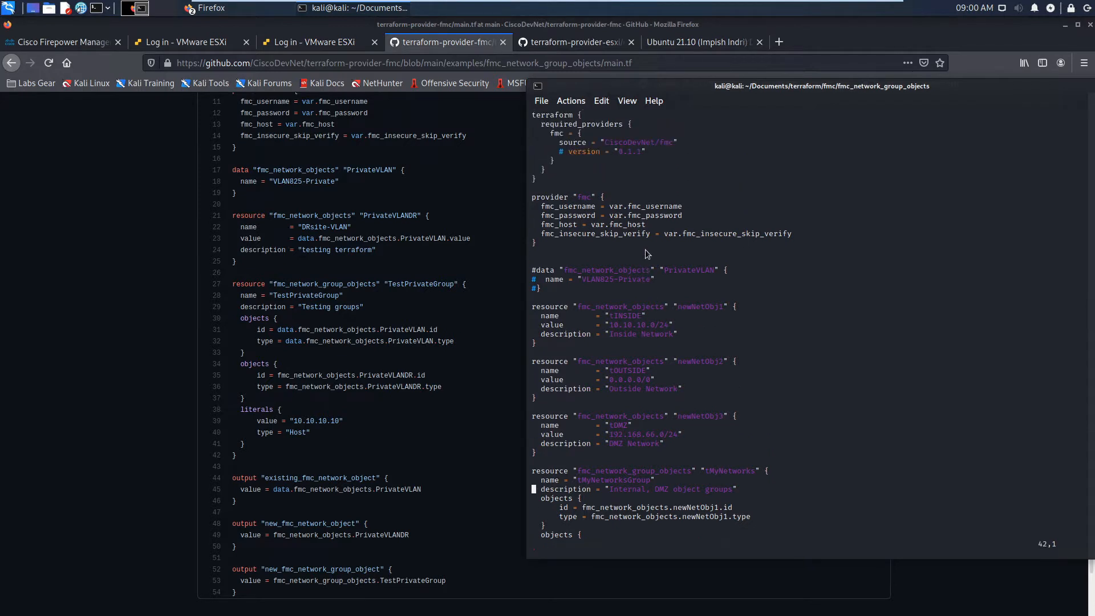
mouse_move(679, 283)
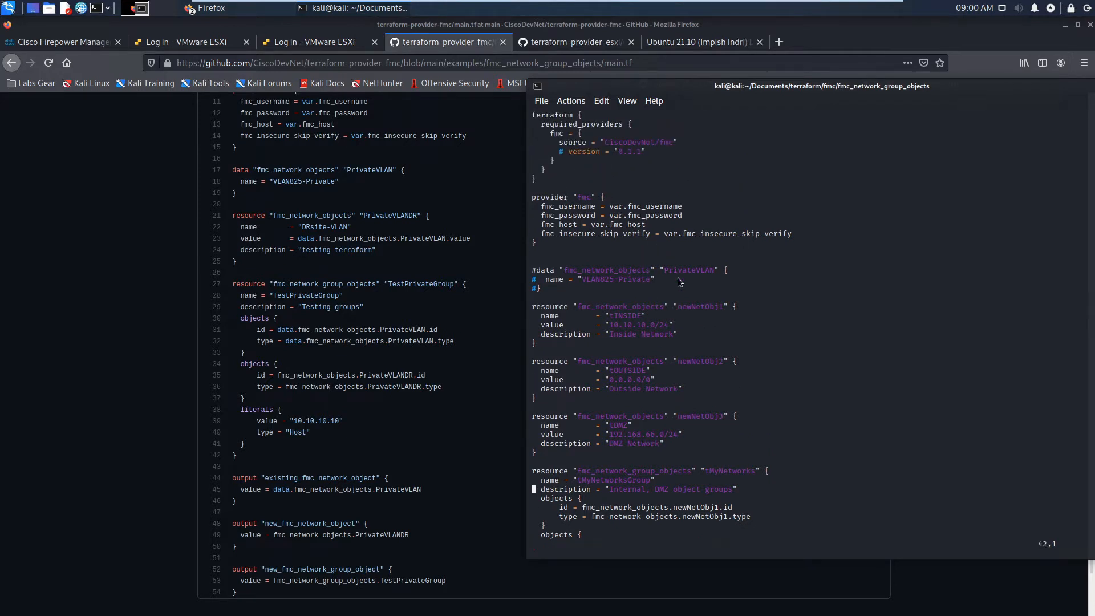
mouse_move(723, 329)
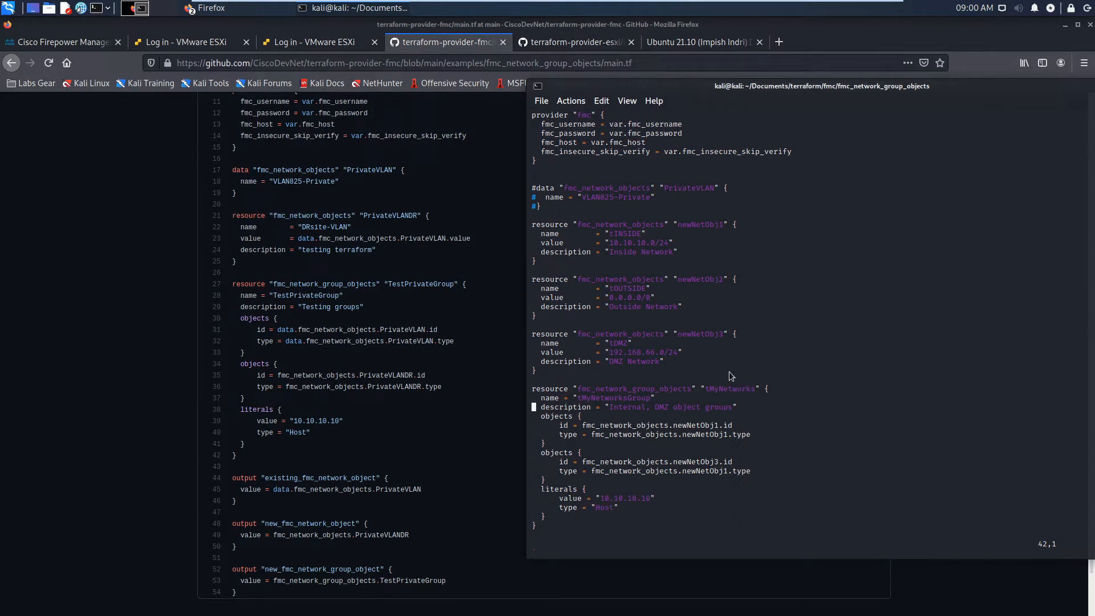
Scroll the local main.tf in vi down to the tMyNetworksGroup group and the output blocks
scroll(down, 3)
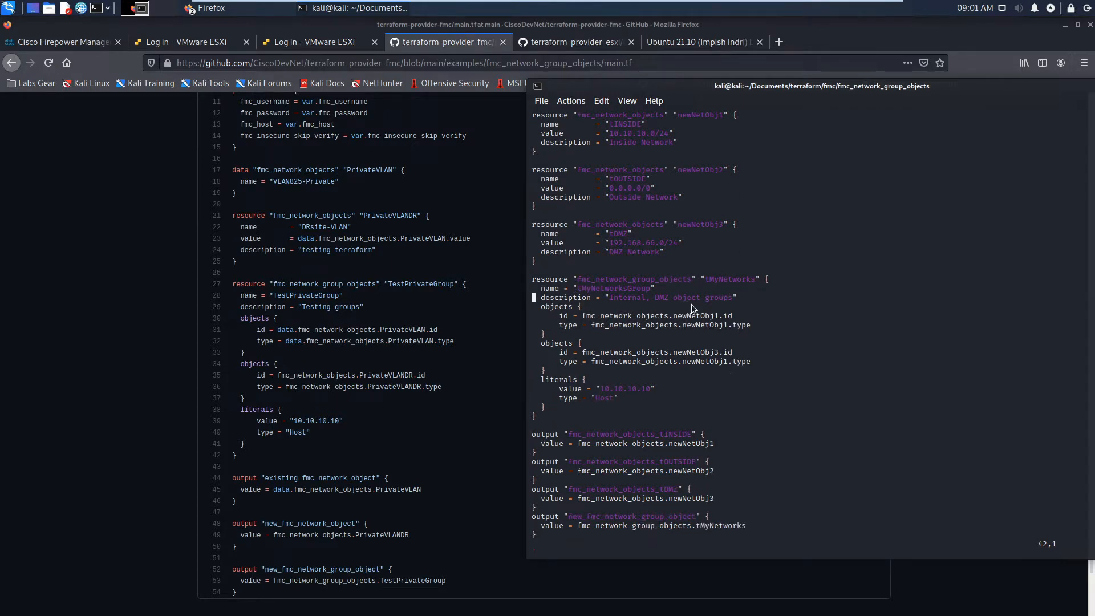
mouse_move(735, 338)
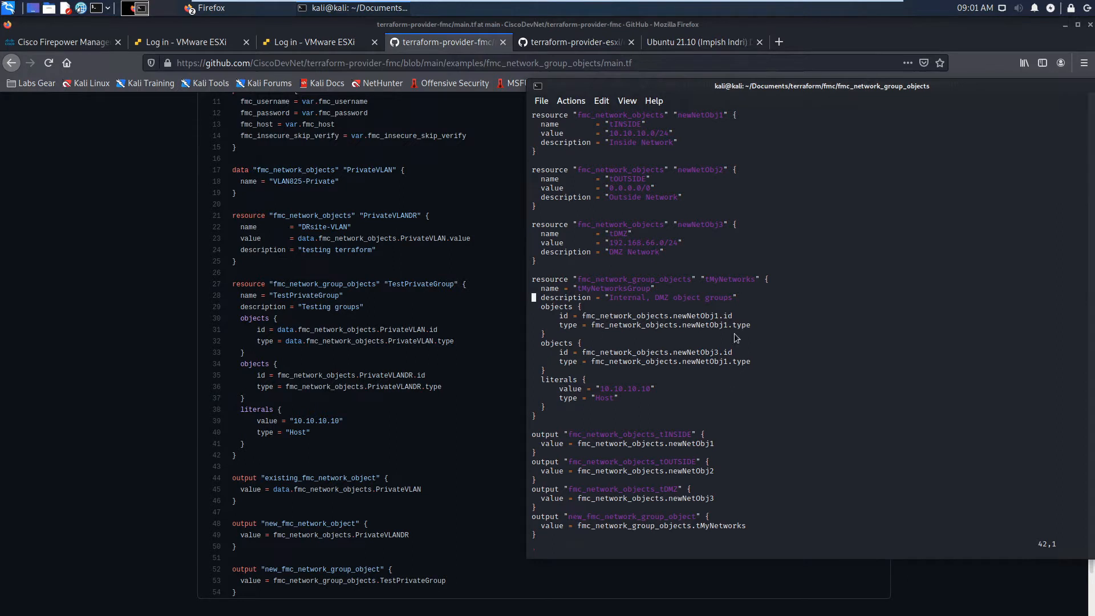
scroll(down, 3)
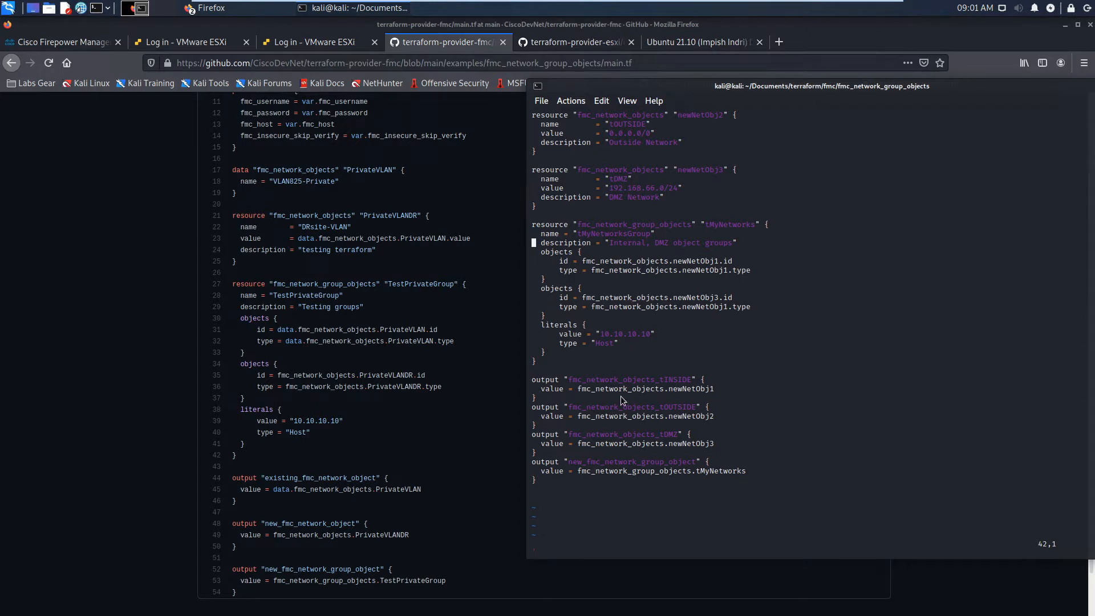
mouse_move(649, 513)
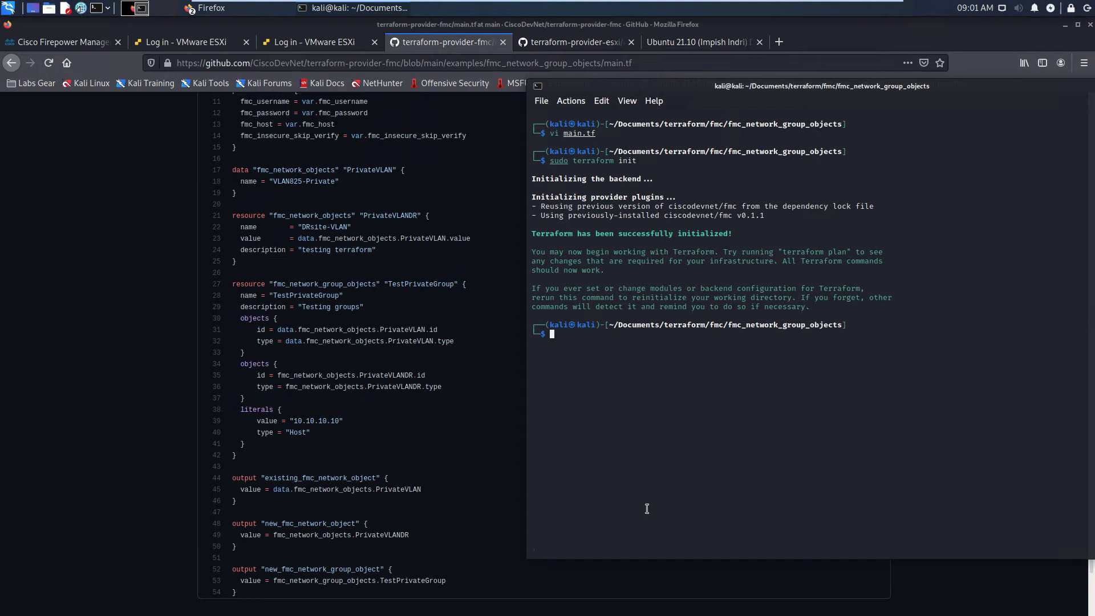
Run sudo terraform init and approve the apply with yes, creating tINSIDE, tOUTSIDE, tDMZ and tMyNetworksGroup
text(sudo terraform init)
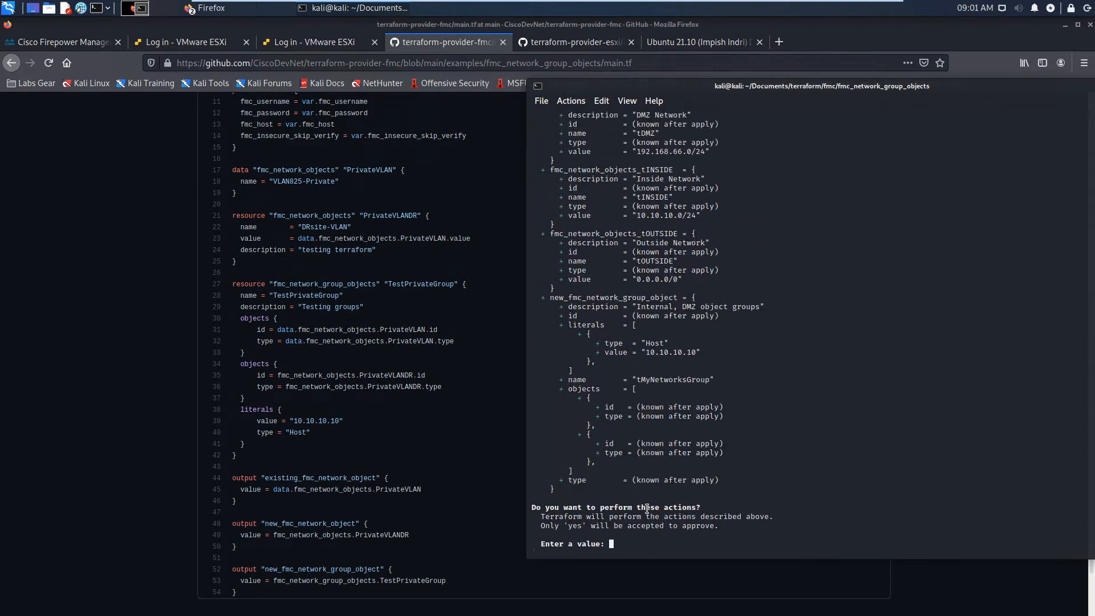
text(yes)
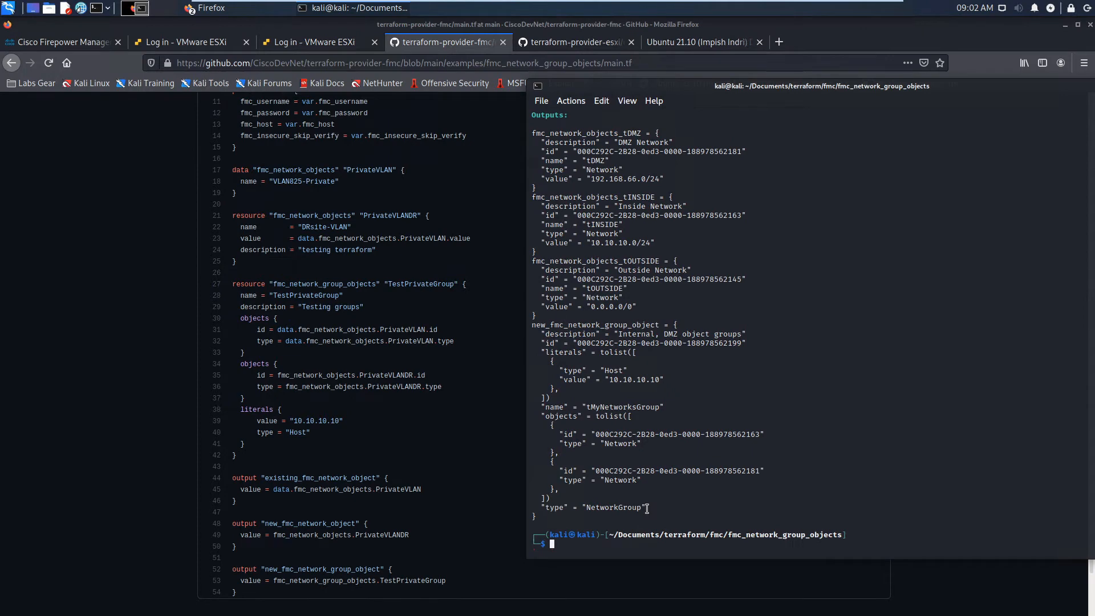
mouse_move(858, 464)
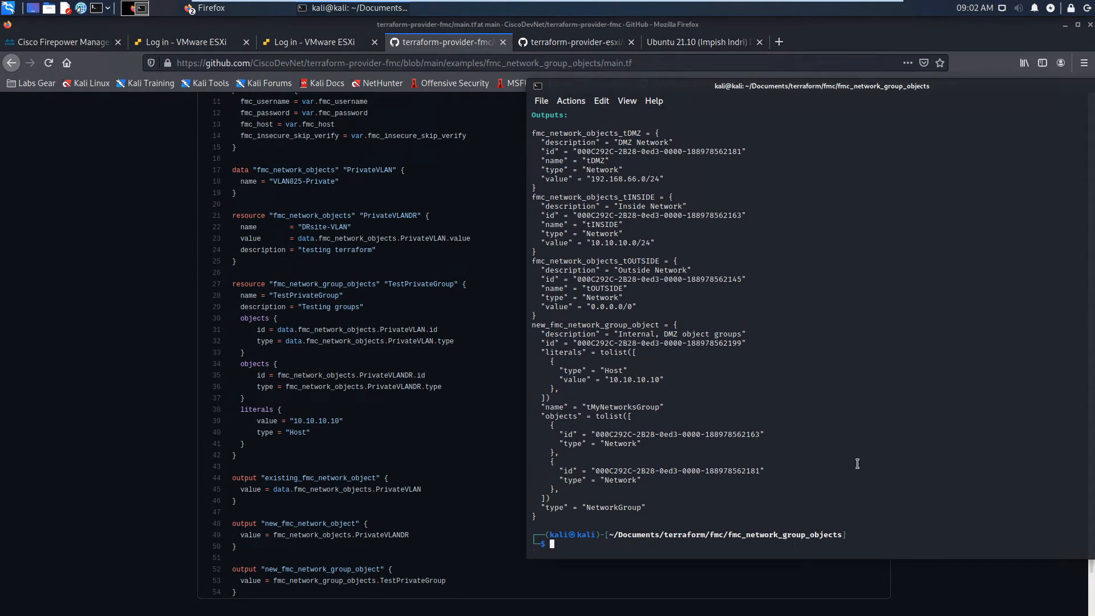
Refresh the FMC Network objects page and filter the list by name 't'
click(62, 41)
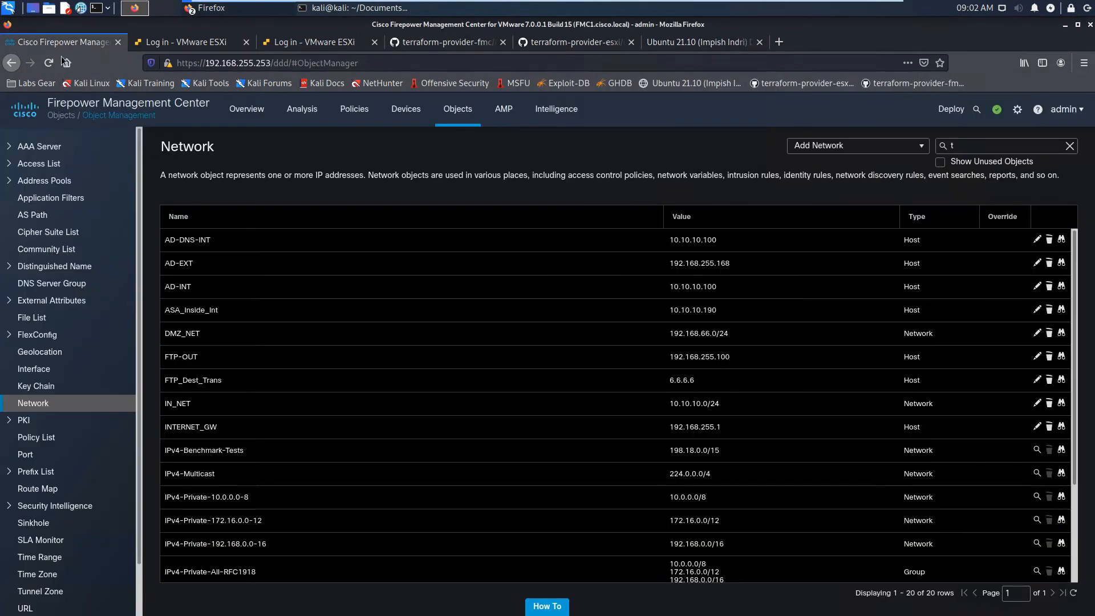
click(1006, 146)
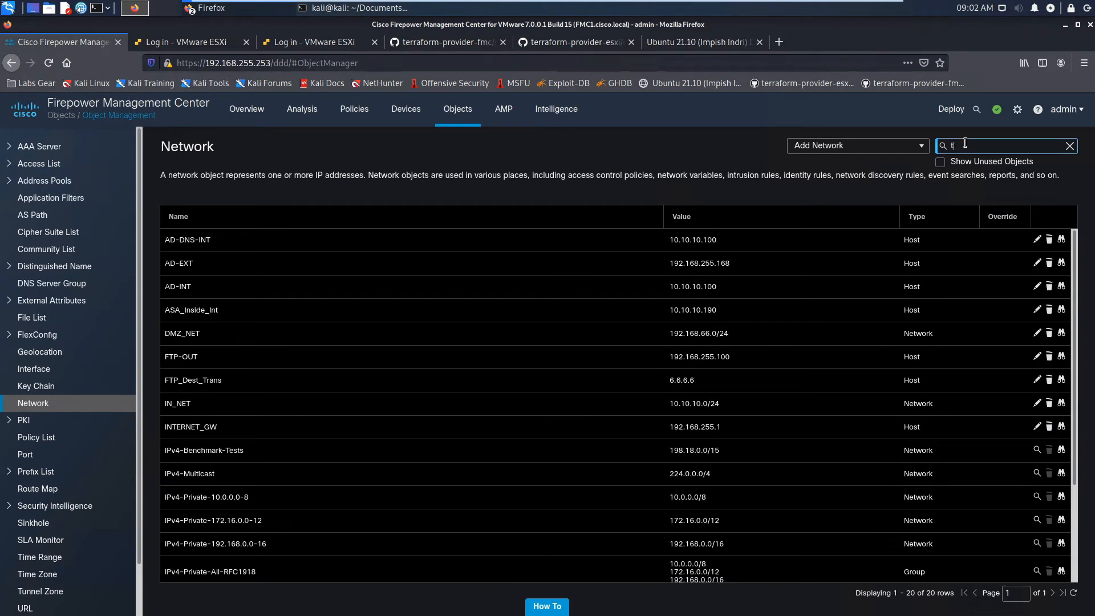
key(Backspace)
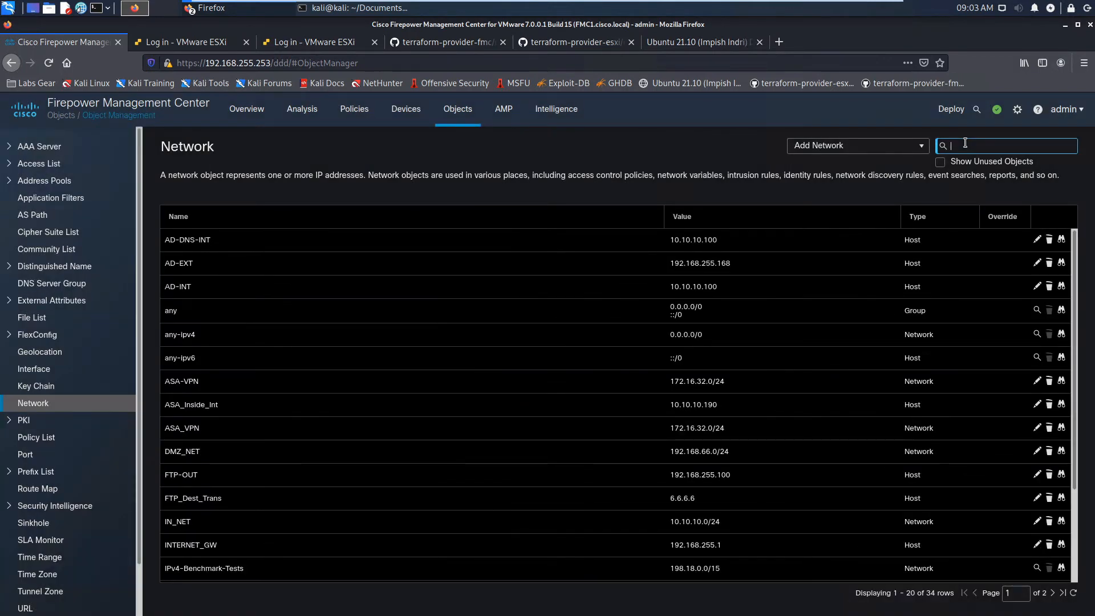
text(t)
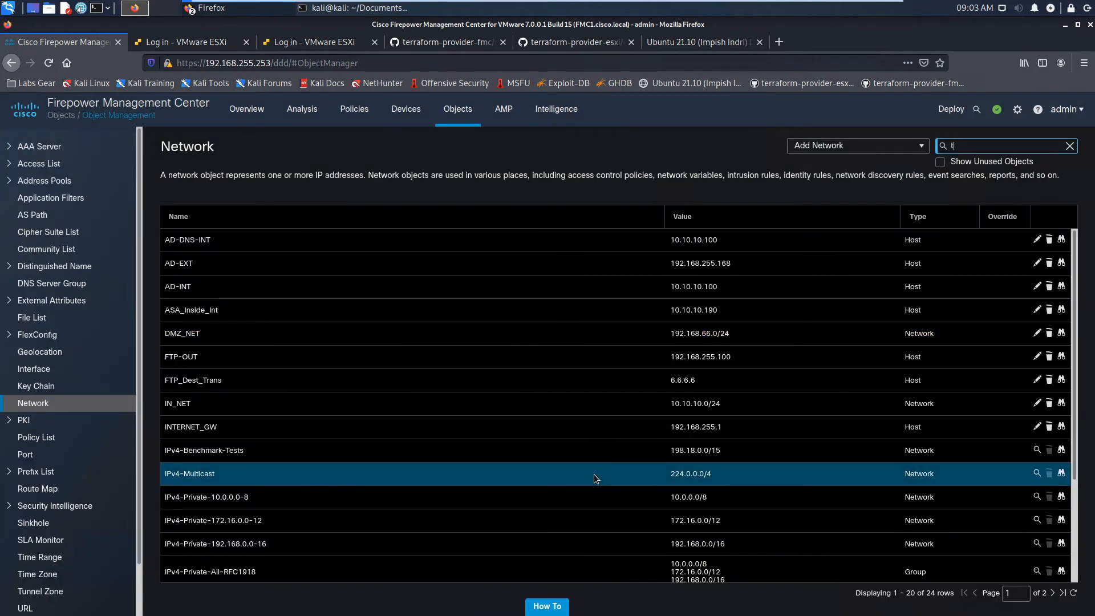
scroll(down, 3)
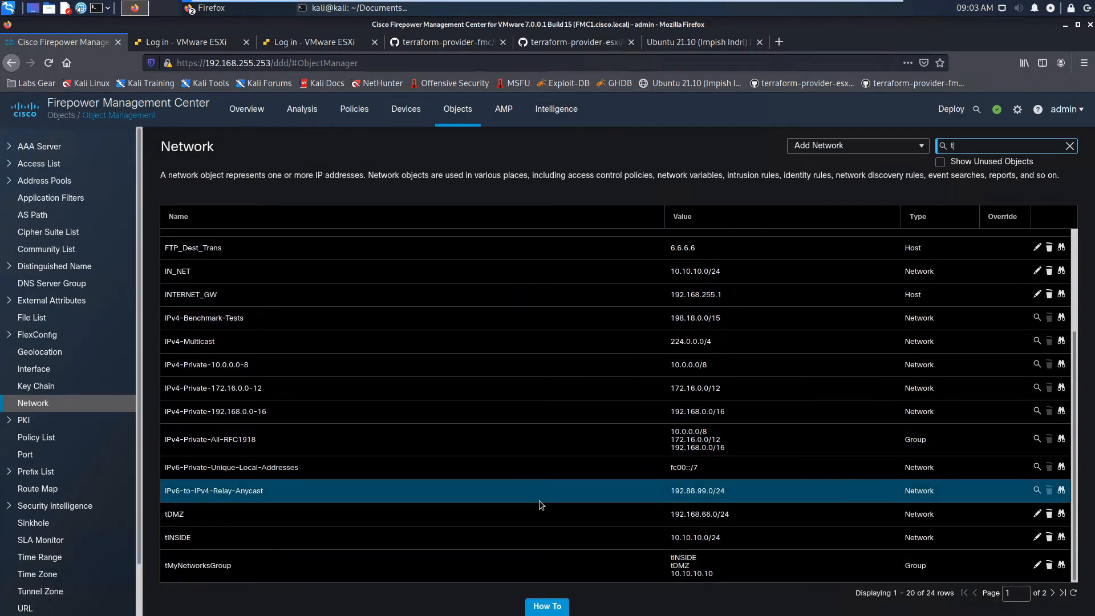
Point out the new tINSIDE and tOUTSIDE objects and page to the second page of results
click(194, 538)
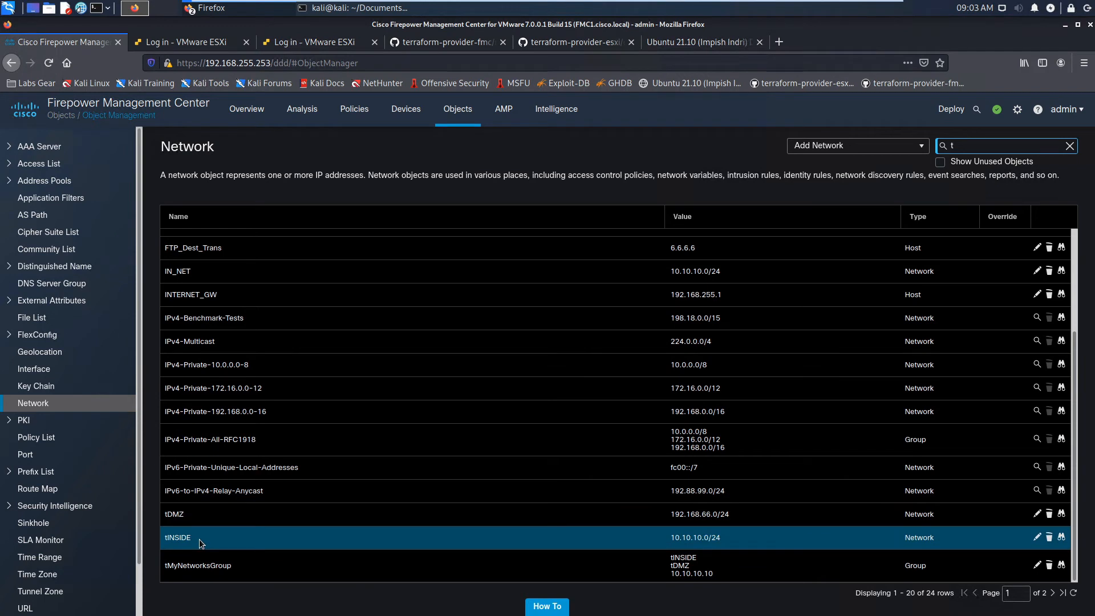
click(198, 565)
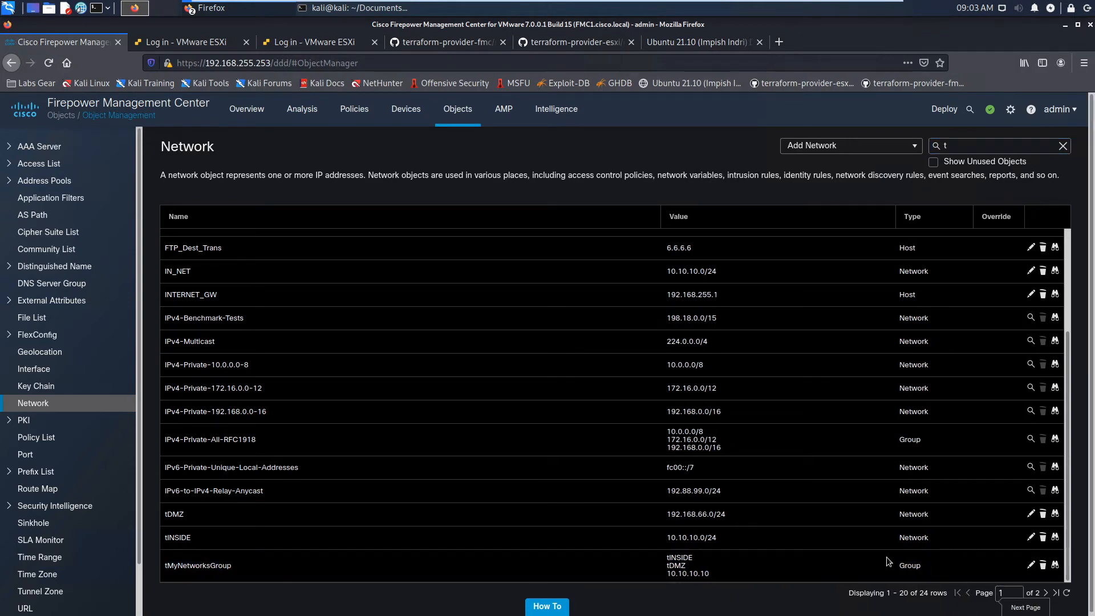
click(1045, 594)
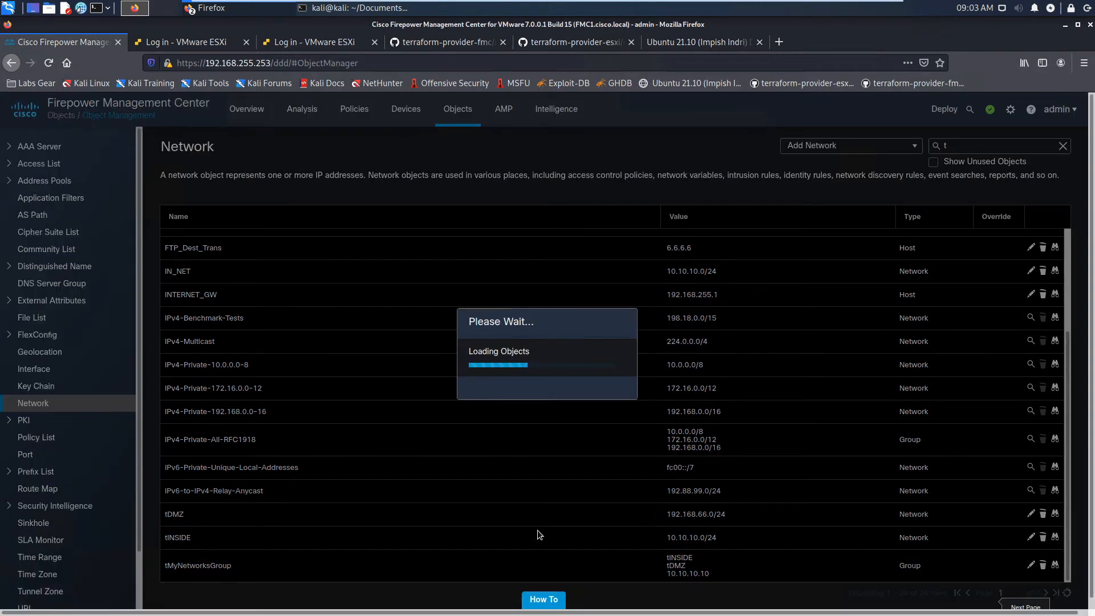
click(1045, 593)
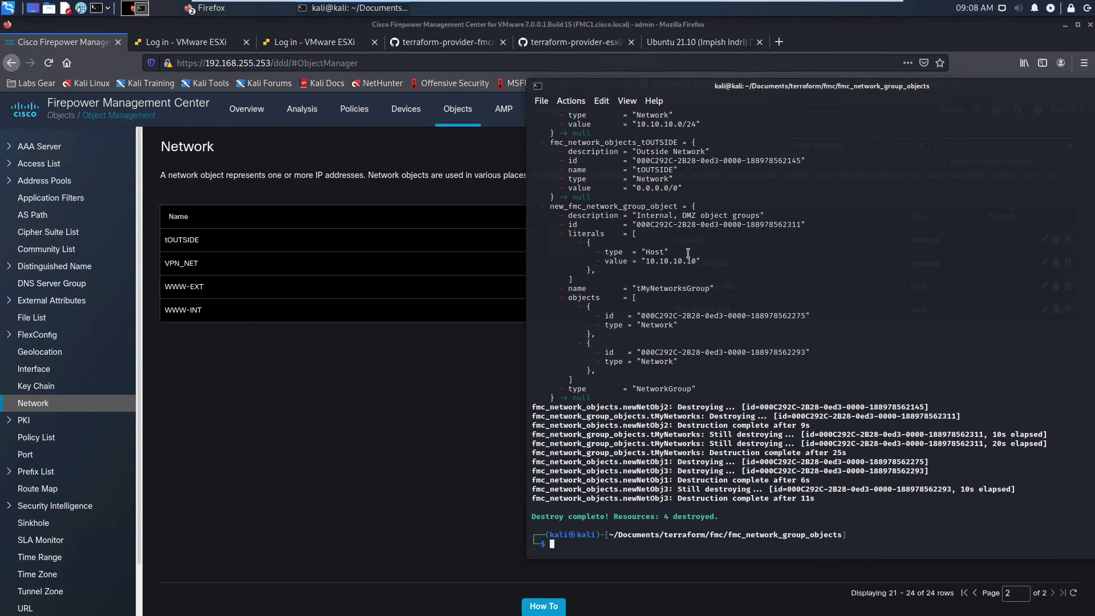
mouse_move(420, 442)
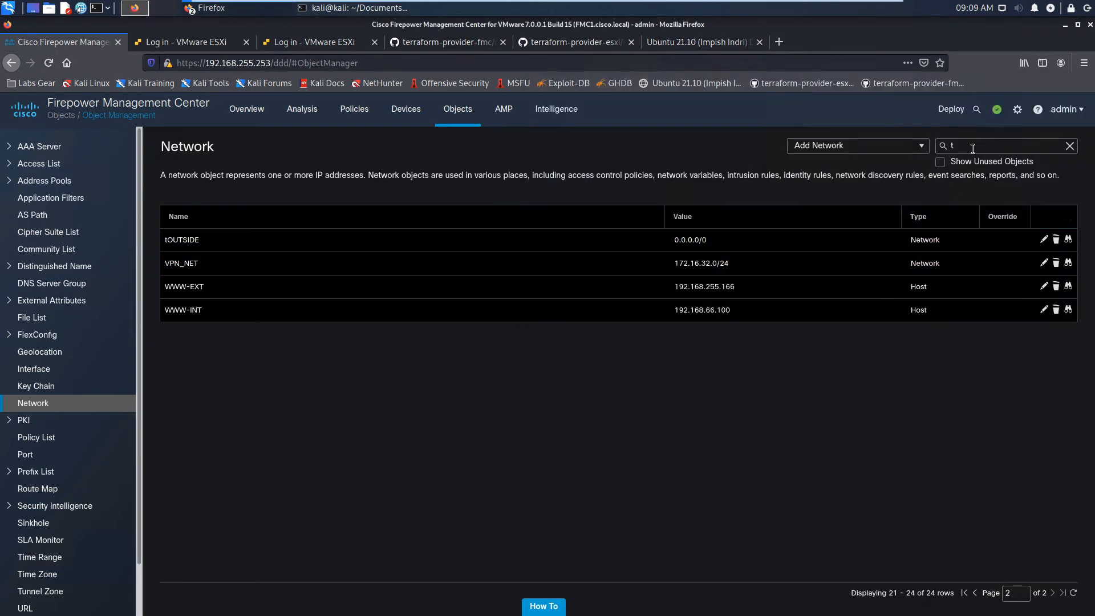
Clear the name filter to list all 30 network objects, confirming the t-prefixed ones are gone
click(1070, 146)
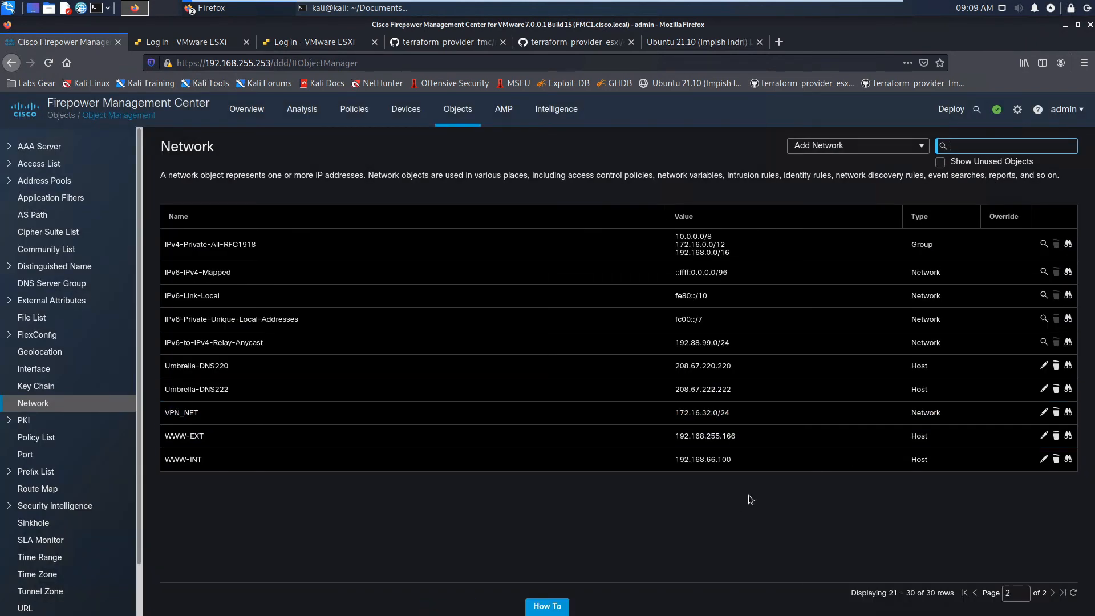
mouse_move(882, 553)
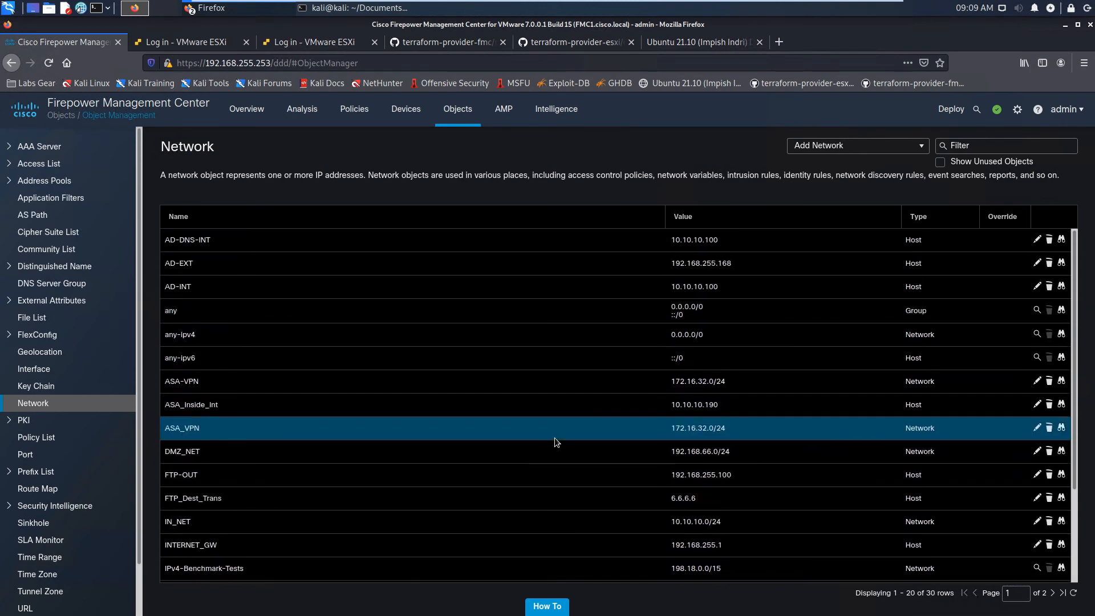
mouse_move(564, 429)
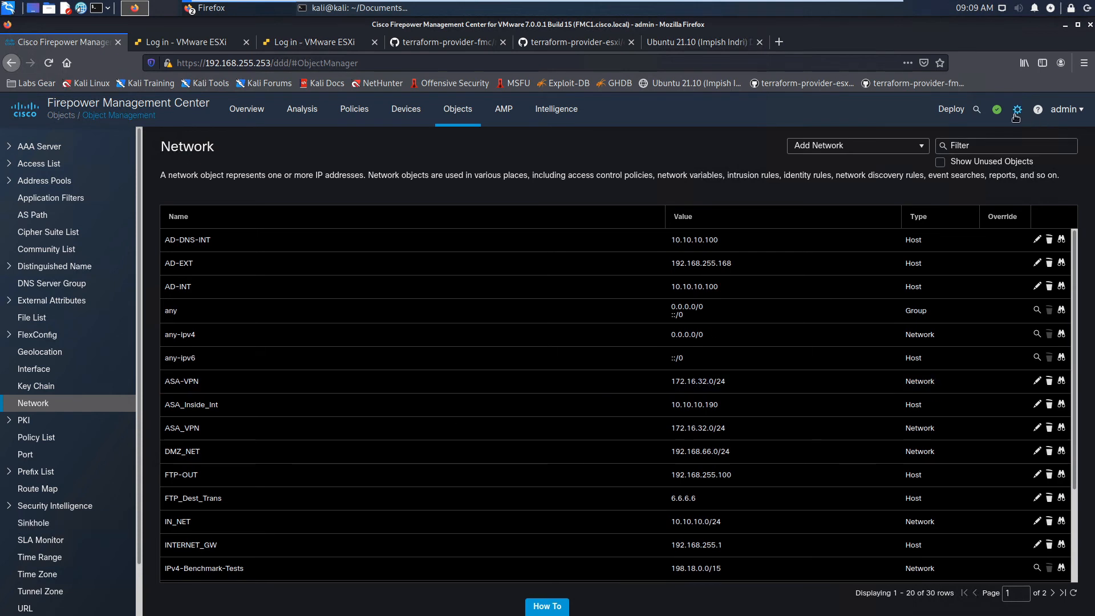
View the audit log recording terraformapi deletions of tDMZ, tINSIDE, tMyNetworksGroup and tOUTSIDE
click(1018, 110)
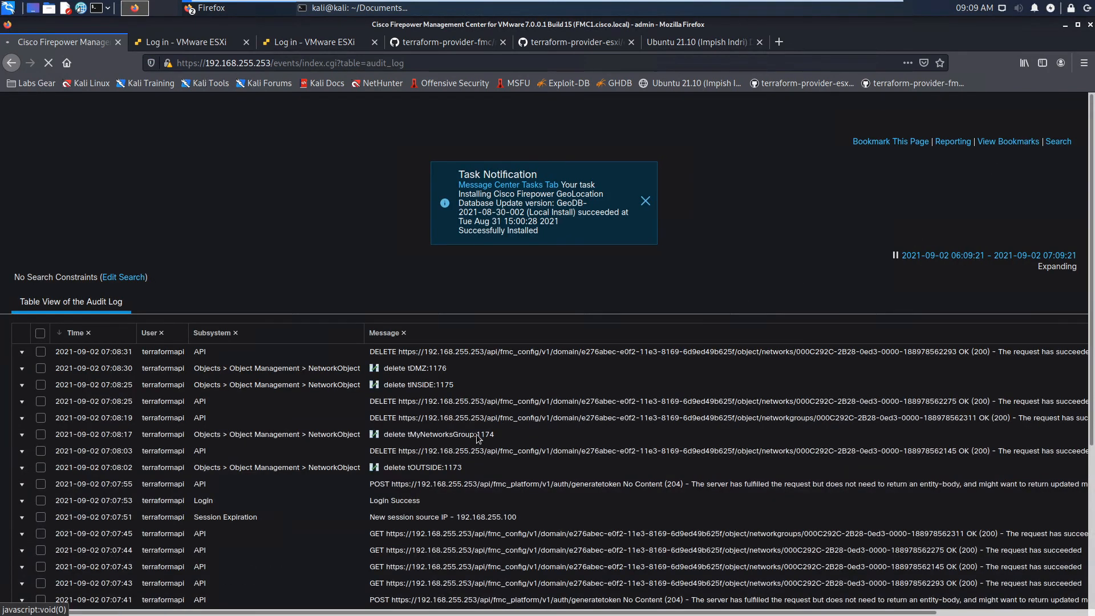
mouse_move(442, 372)
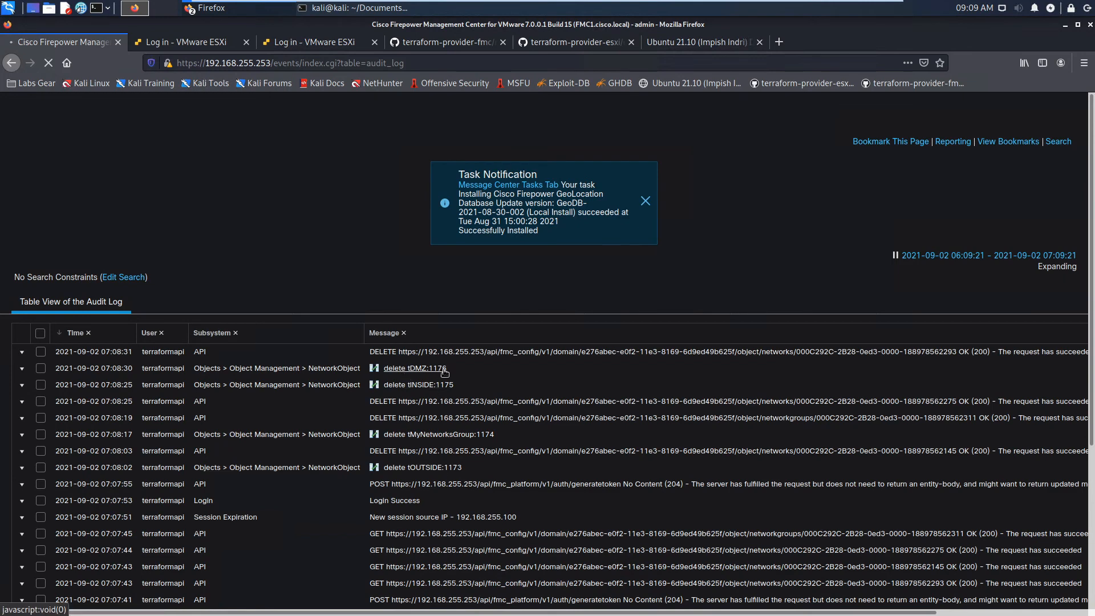